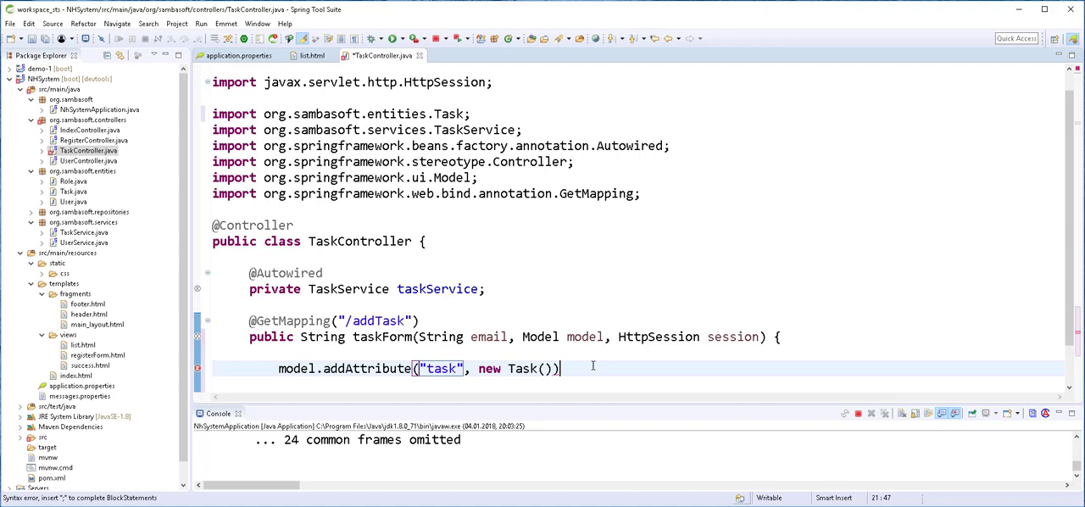
Terminate the model.addAttribute("task", new Task()) line with a semicolon in taskForm handler
text(;)
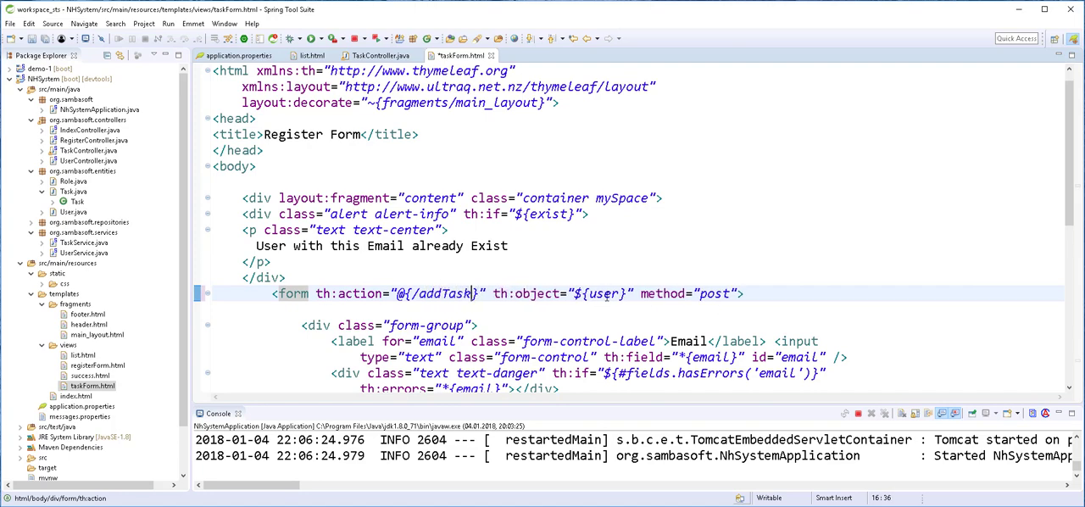
Scroll taskForm.html to the form's th:action="@{/addTask}" post declaration
scroll(down, 3)
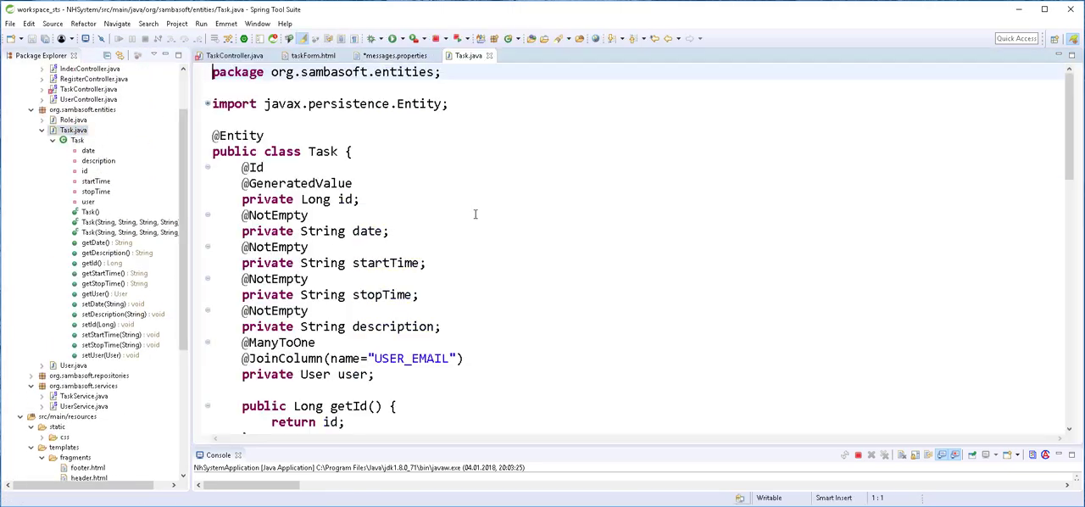
click(393, 54)
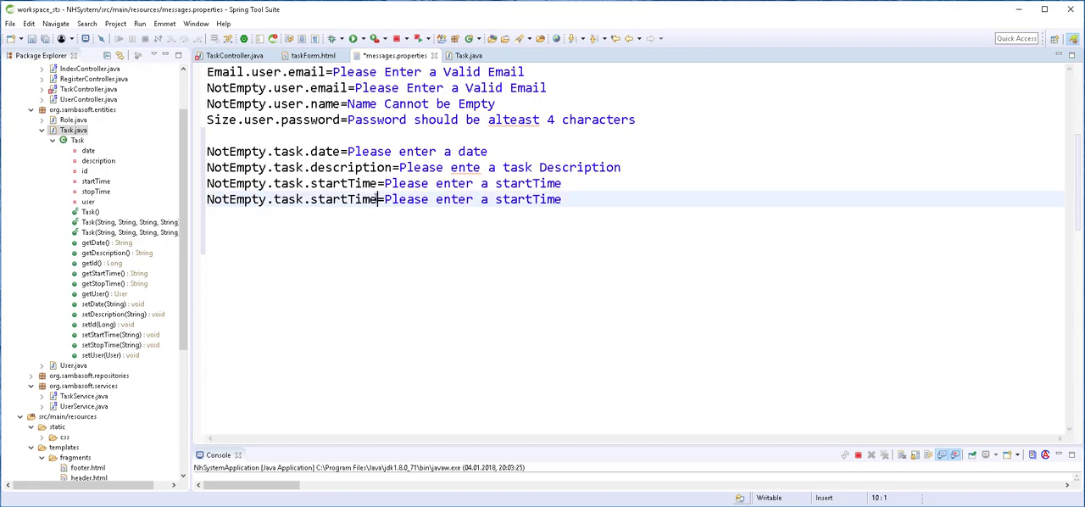
Add NotEmpty.task.date, description and startTime messages to messages.properties
click(234, 55)
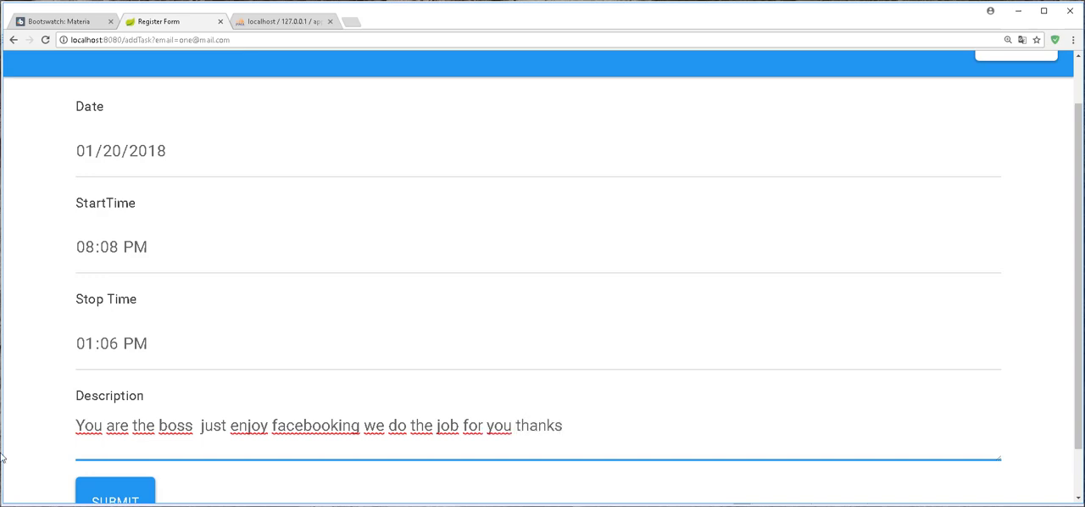
Submit the task dated 01/20/2018, 08:08 PM to 01:06 PM with the thank-you description
click(283, 21)
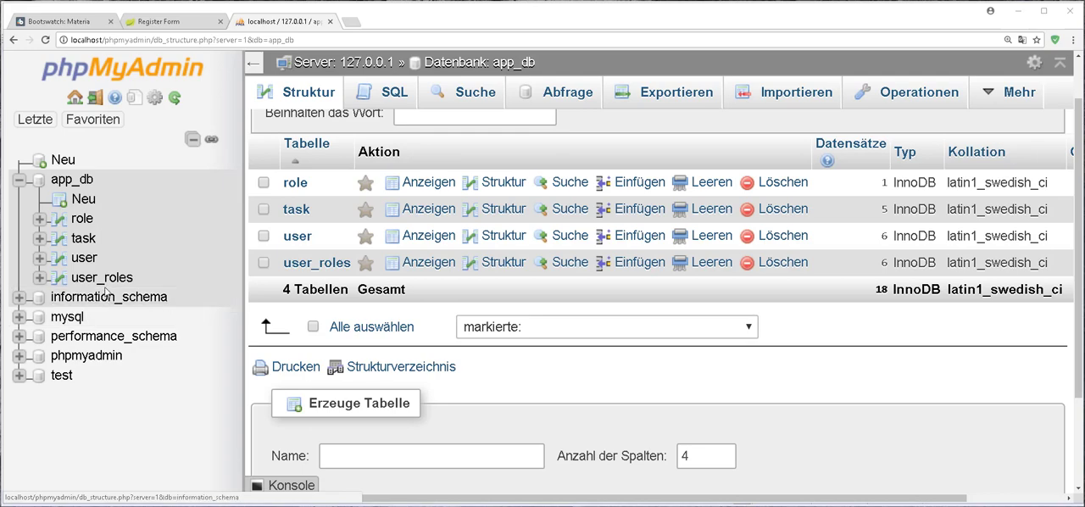
Browse the task table in app_db to see the newly submitted 2018-01-20 task
click(429, 208)
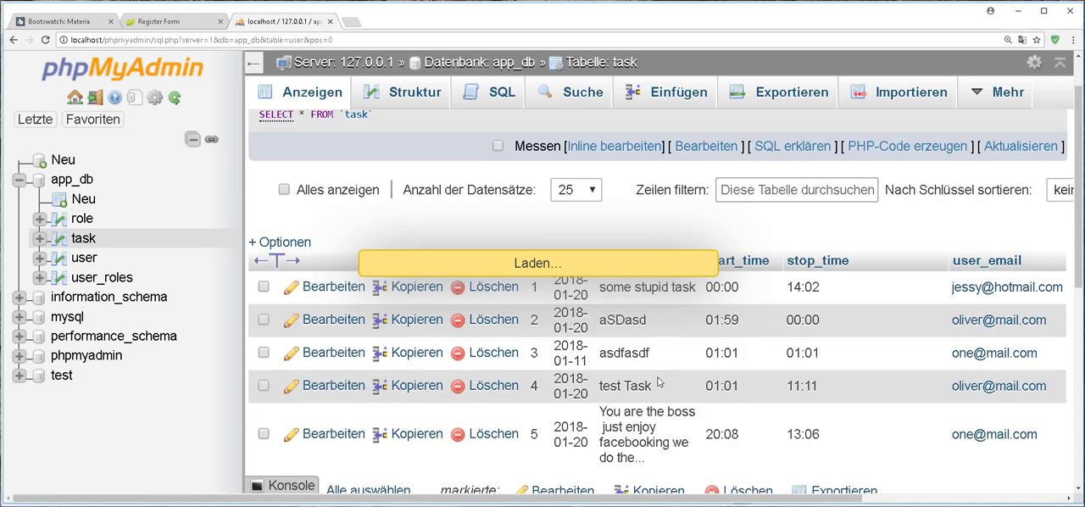